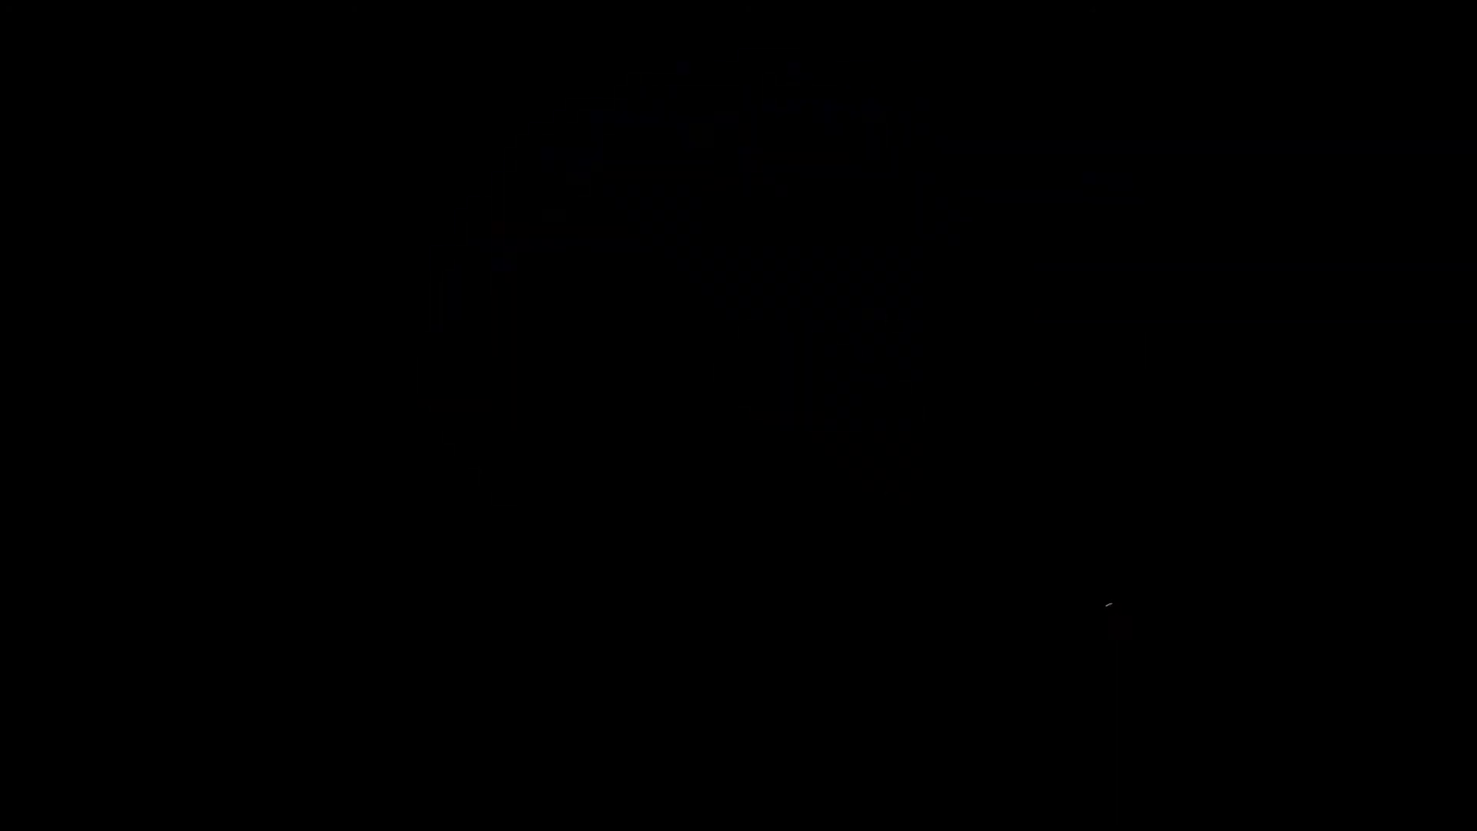
pyautogui.moveTo(1083, 613)
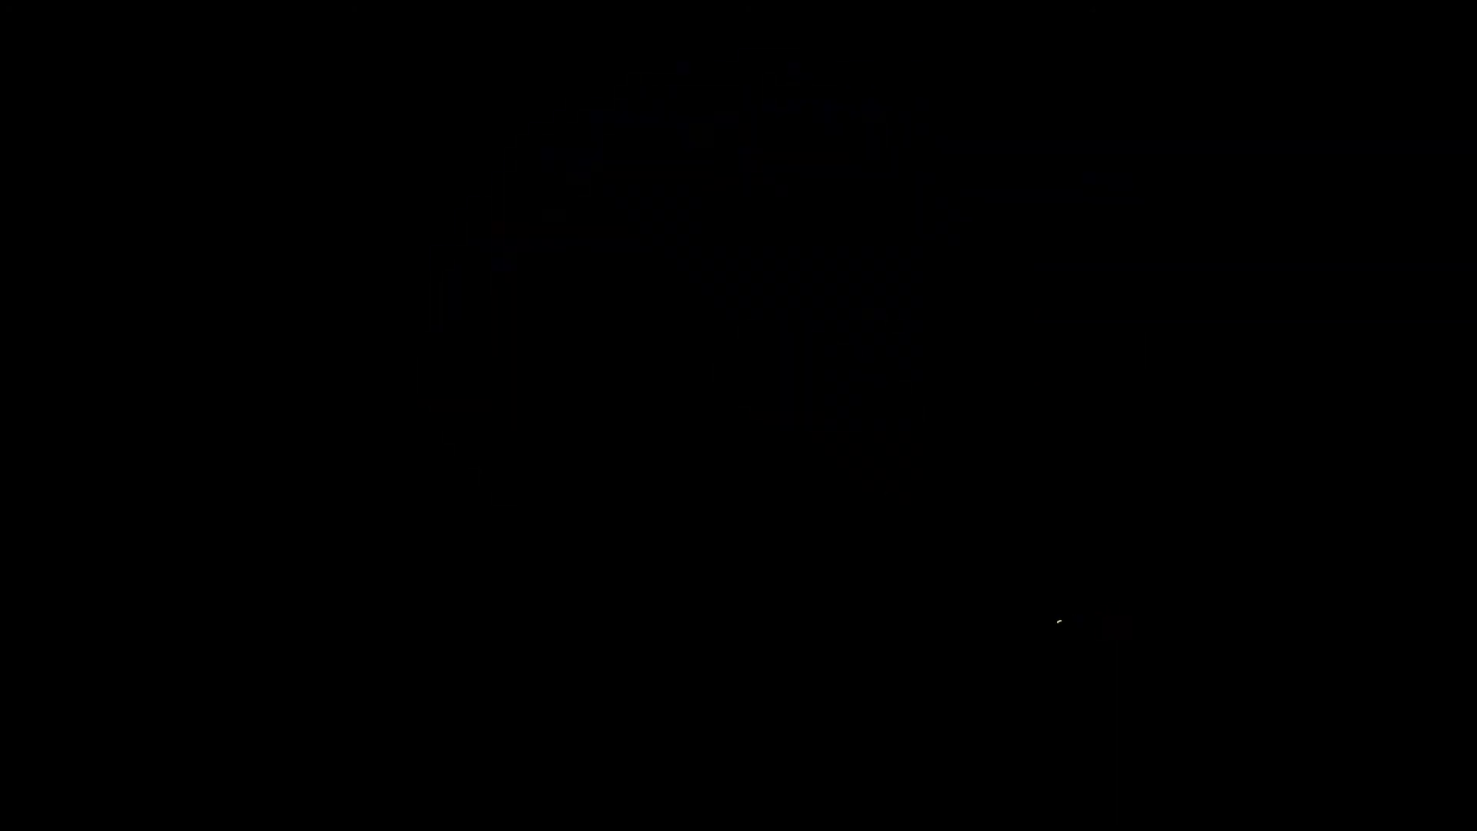